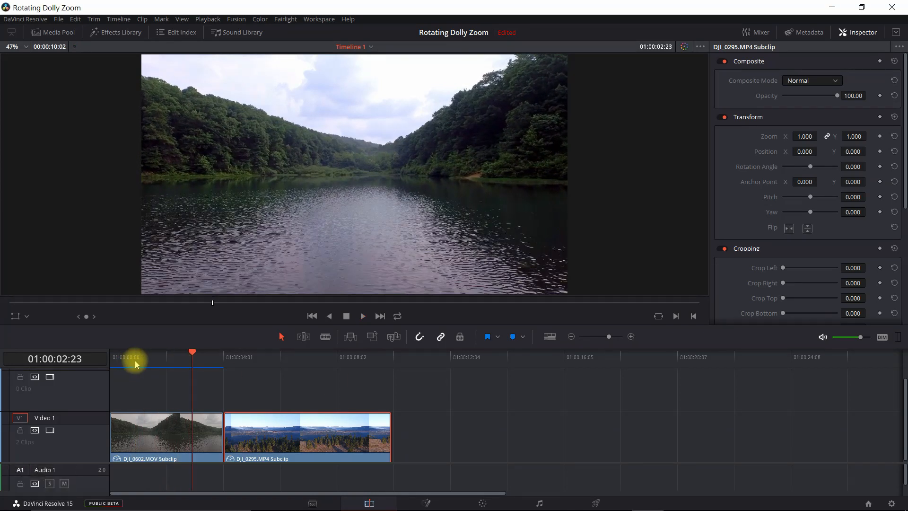
# Step: Review the timeline by playback, then return the playhead near the start on the lake clip
pyautogui.press('space')
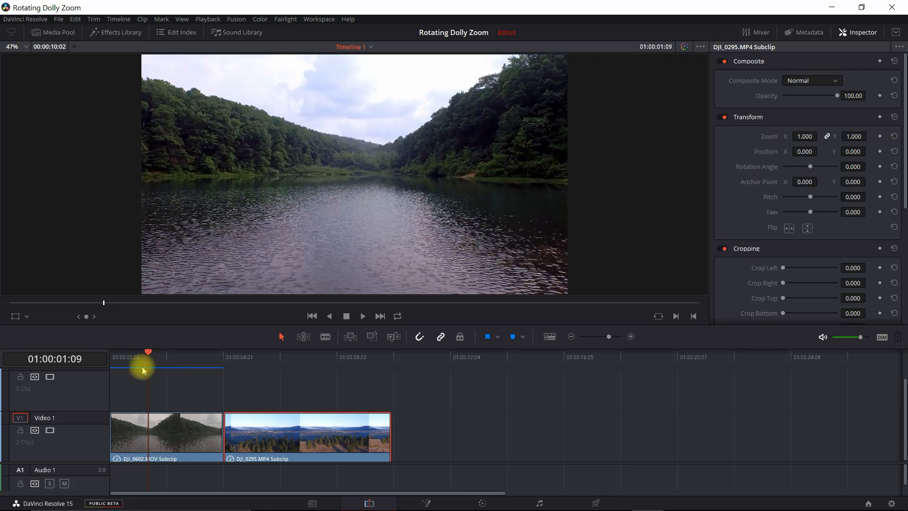
pyautogui.click(112, 357)
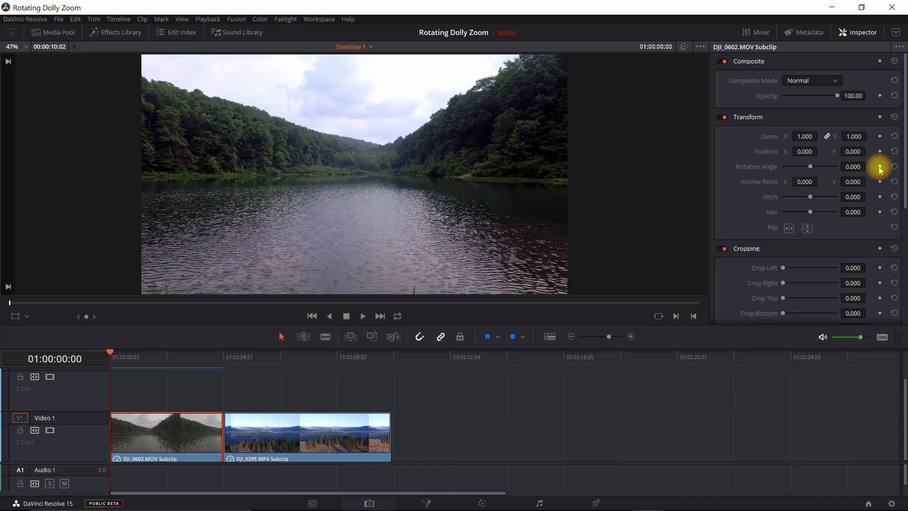
# Step: Keyframe the lake clip's rotation at 10° with 1.3 zoom, then move to the clip's end for the 0° keyframe
pyautogui.click(878, 166)
pyautogui.write('1.3')
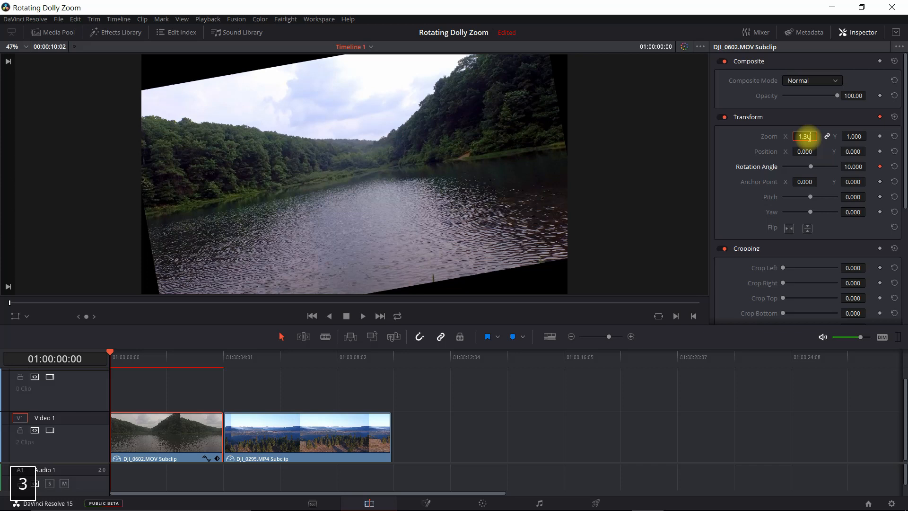
pyautogui.press('Enter')
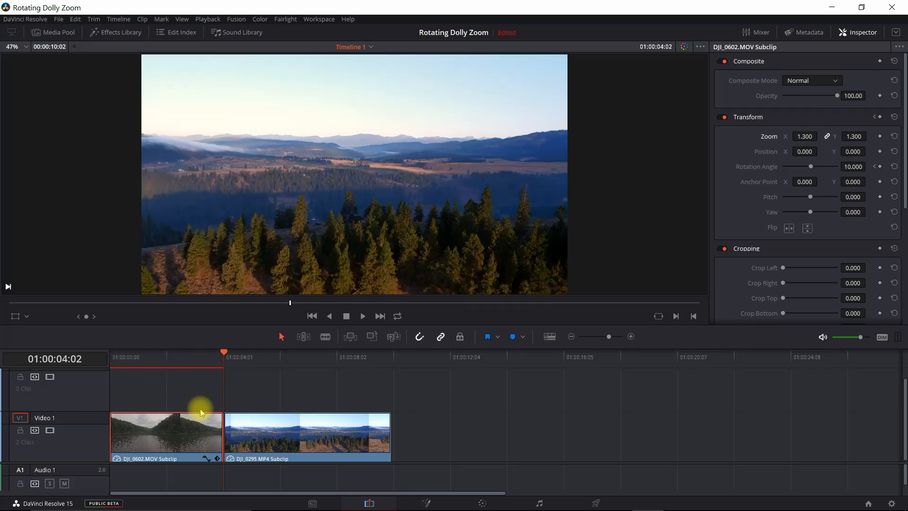
pyautogui.click(221, 417)
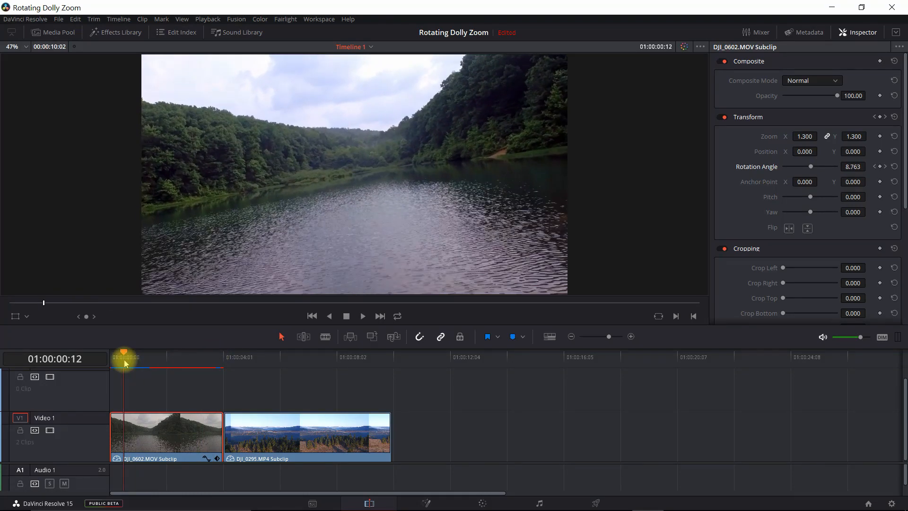
# Step: Enable Dynamic Zoom on the lake clip, show its viewer overlay and shrink the starting framing rectangle
pyautogui.scroll(-3)
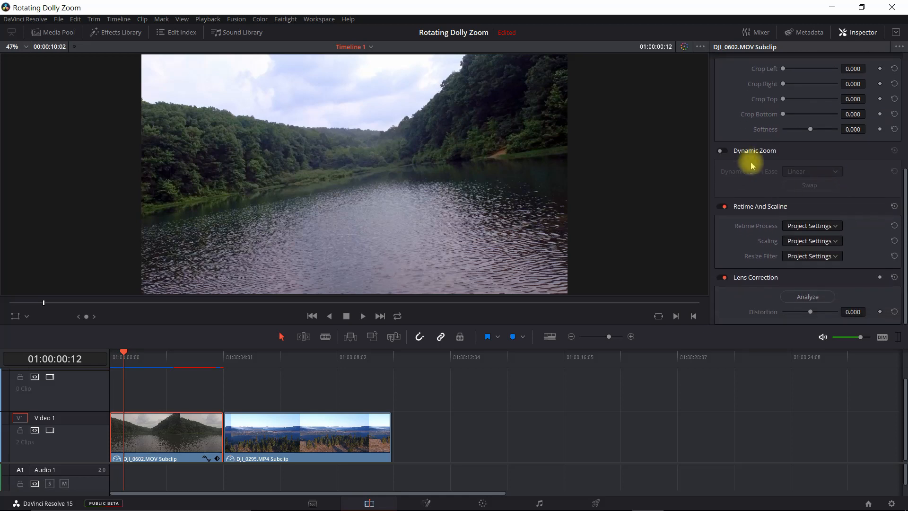
pyautogui.click(720, 150)
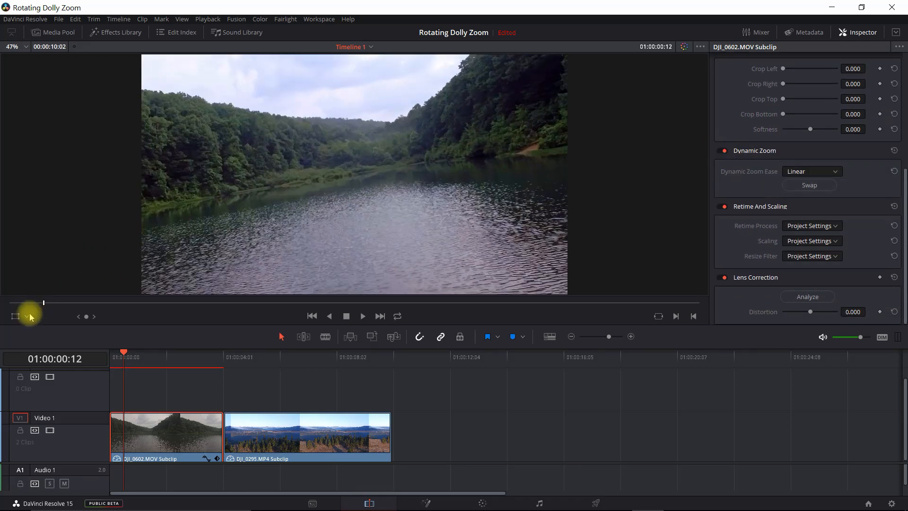
pyautogui.click(27, 316)
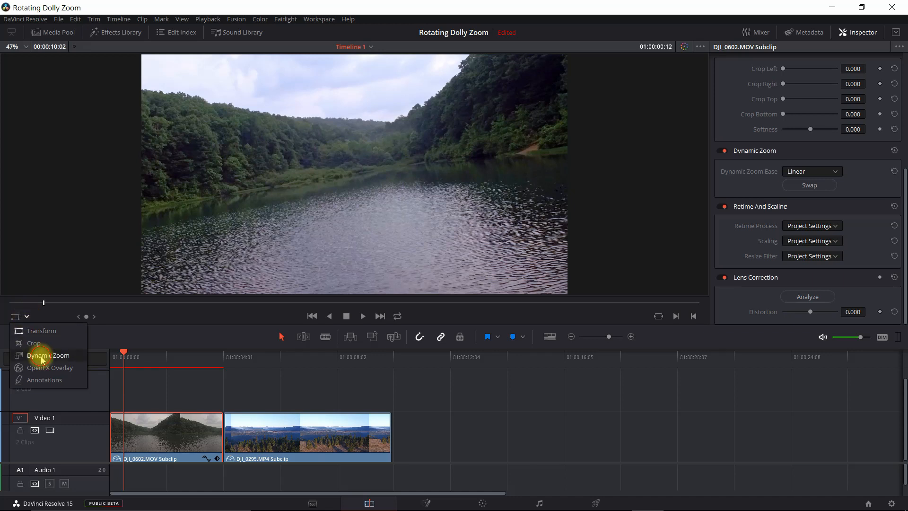
pyautogui.click(48, 354)
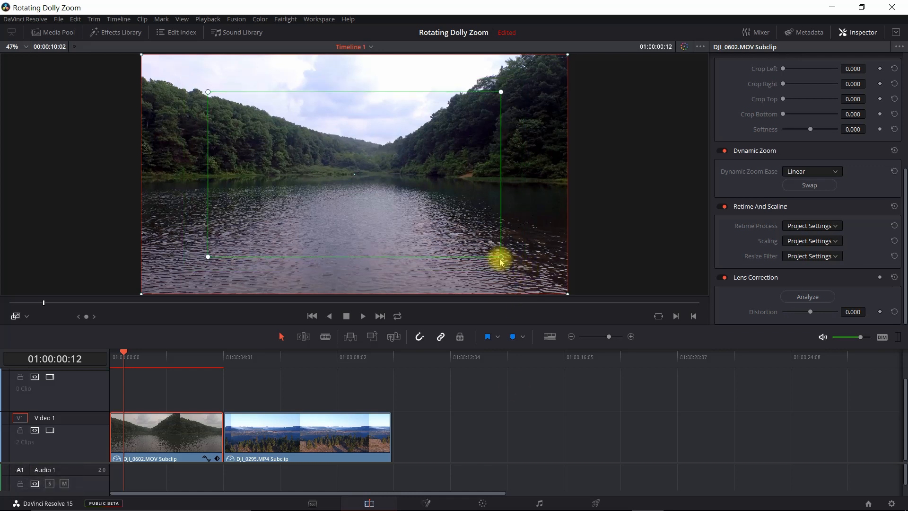
pyautogui.moveTo(501, 257); pyautogui.dragTo(359, 199)
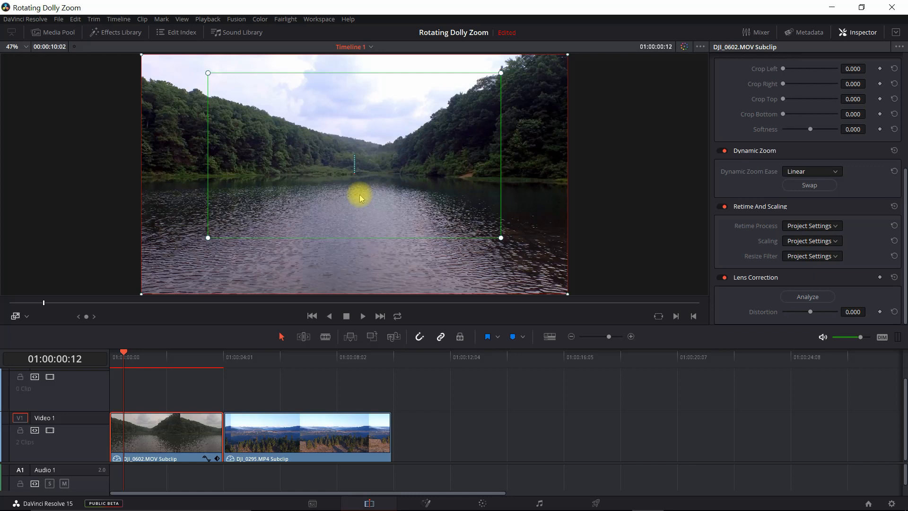
pyautogui.moveTo(16, 316)
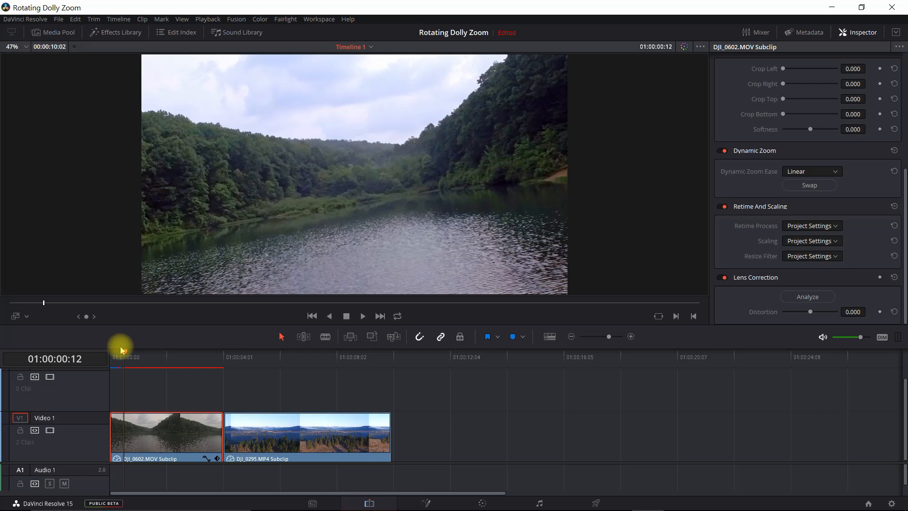
# Step: Scrub through the lake clip from the start to preview its zoom and rotation effect
pyautogui.moveTo(115, 356); pyautogui.dragTo(126, 356)
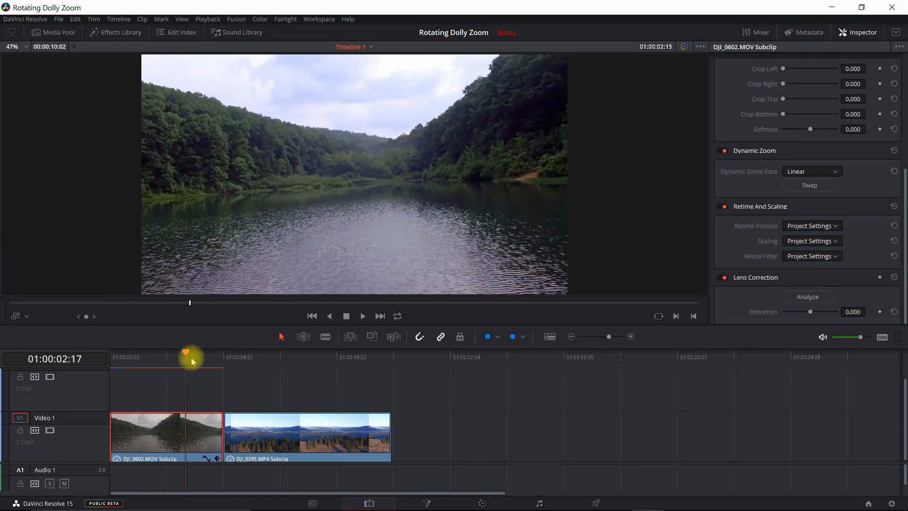
pyautogui.moveTo(185, 354); pyautogui.dragTo(207, 354)
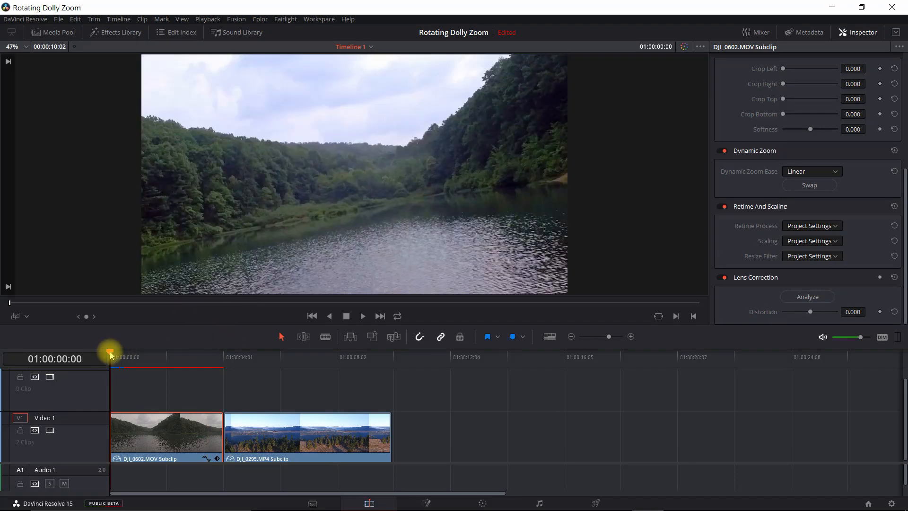
pyautogui.click(186, 356)
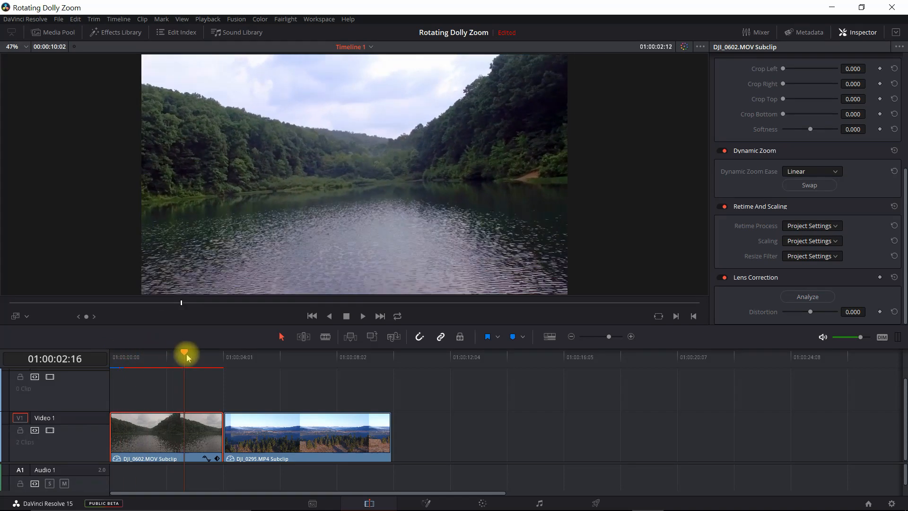
pyautogui.moveTo(186, 354); pyautogui.dragTo(207, 354)
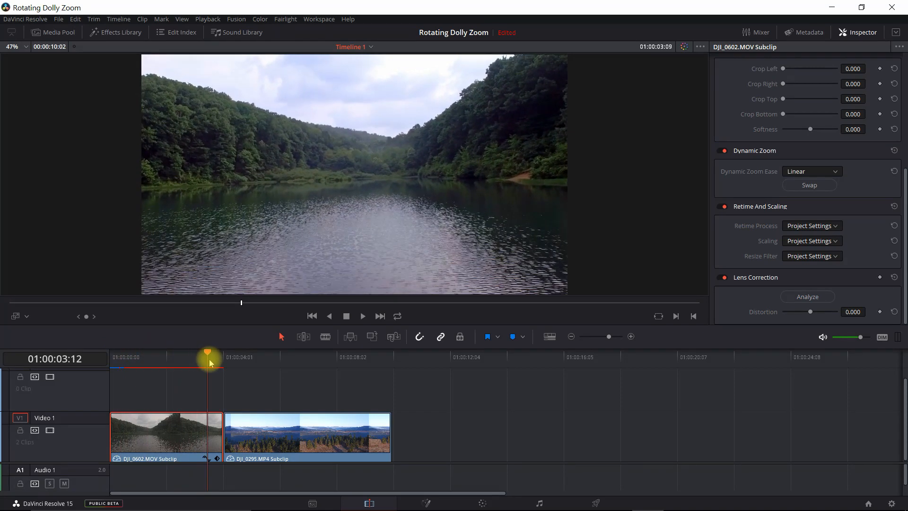
pyautogui.moveTo(208, 353); pyautogui.dragTo(235, 353)
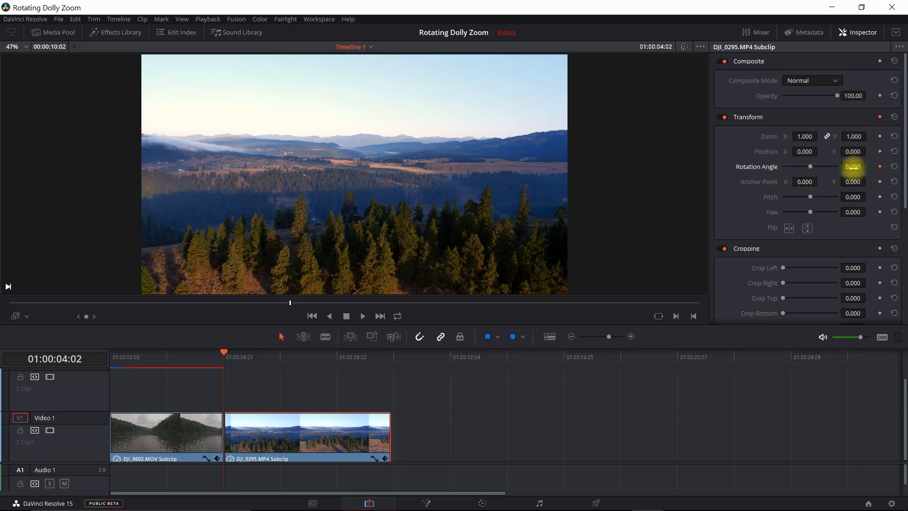
# Step: At the mountain clip's end, set its rotation to -10° and its zoom to 1.3
pyautogui.click(388, 357)
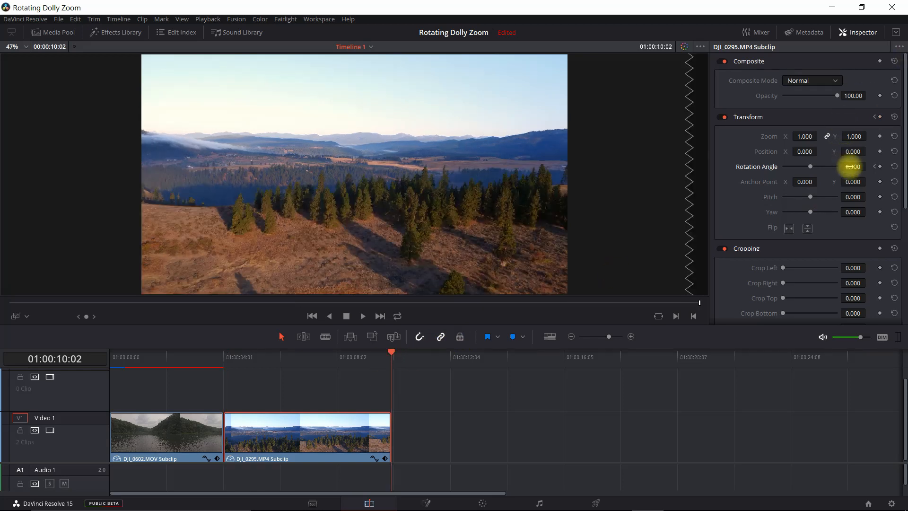
pyautogui.moveTo(851, 166); pyautogui.dragTo(854, 166)
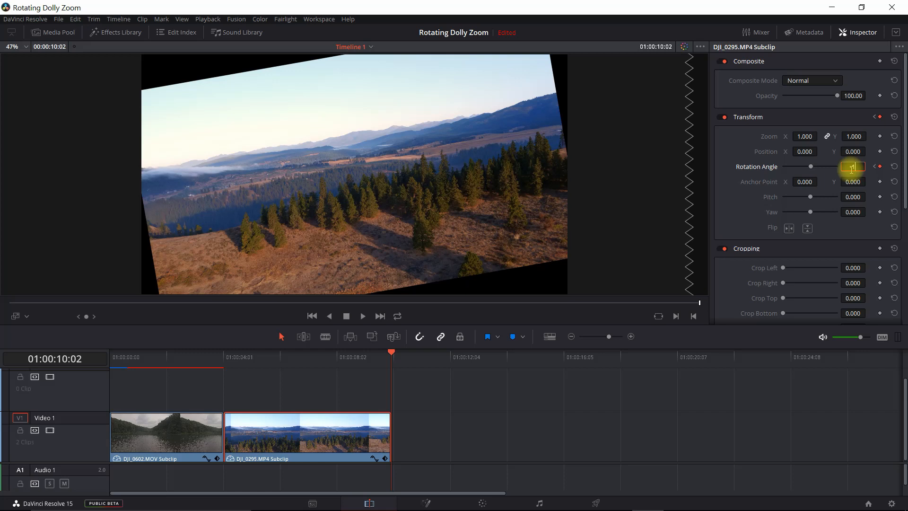
pyautogui.press('Enter')
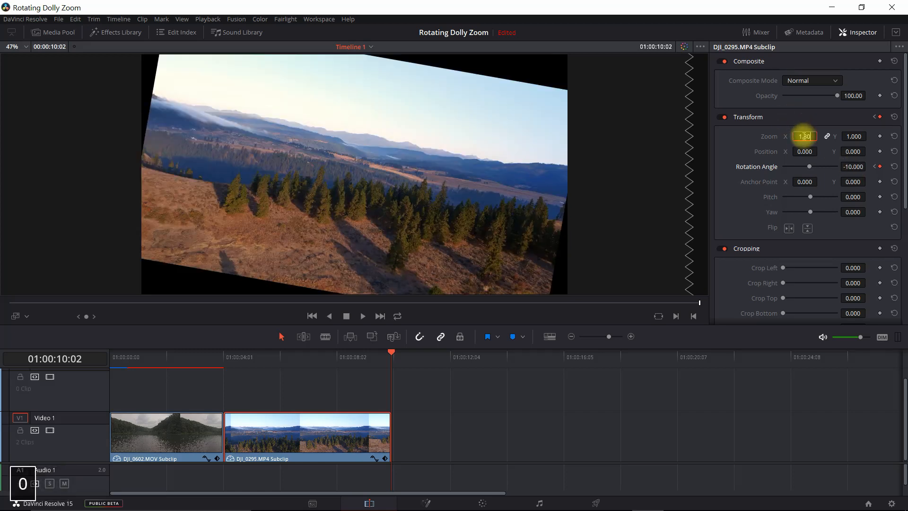
pyautogui.write('1.300')
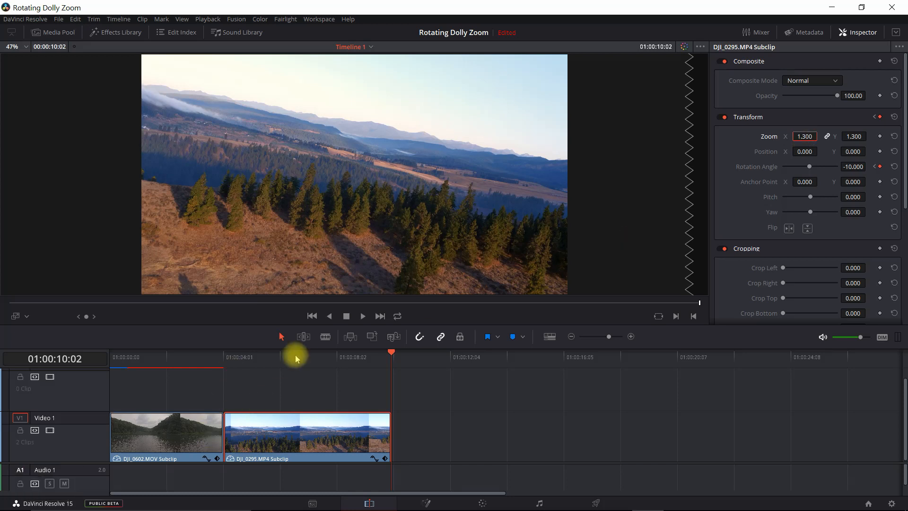
pyautogui.moveTo(226, 355)
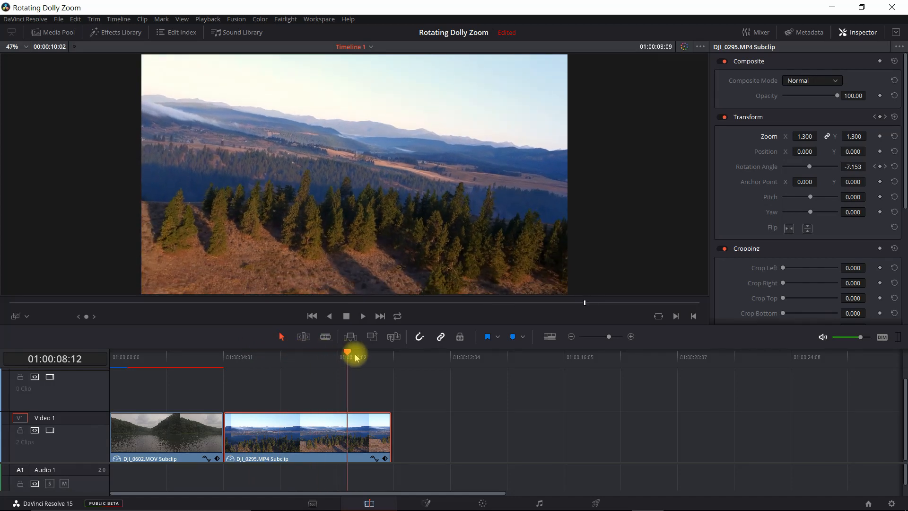
# Step: Scrub back and forth through the mountain clip to preview the rotation
pyautogui.moveTo(347, 357); pyautogui.dragTo(385, 357)
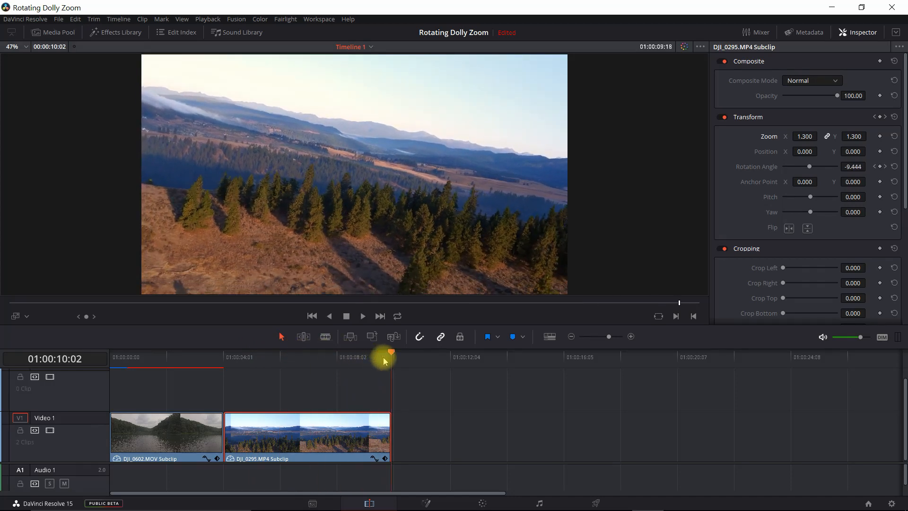
pyautogui.click(239, 357)
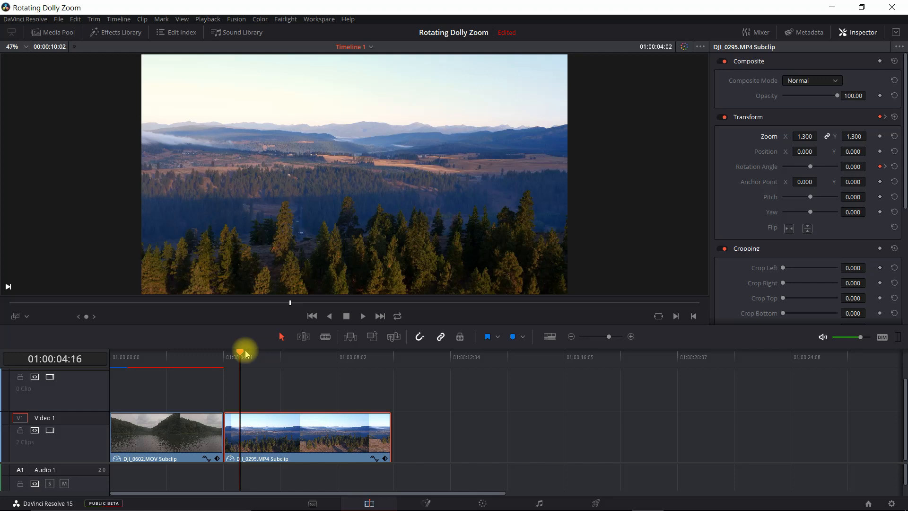
pyautogui.moveTo(242, 352); pyautogui.dragTo(357, 360)
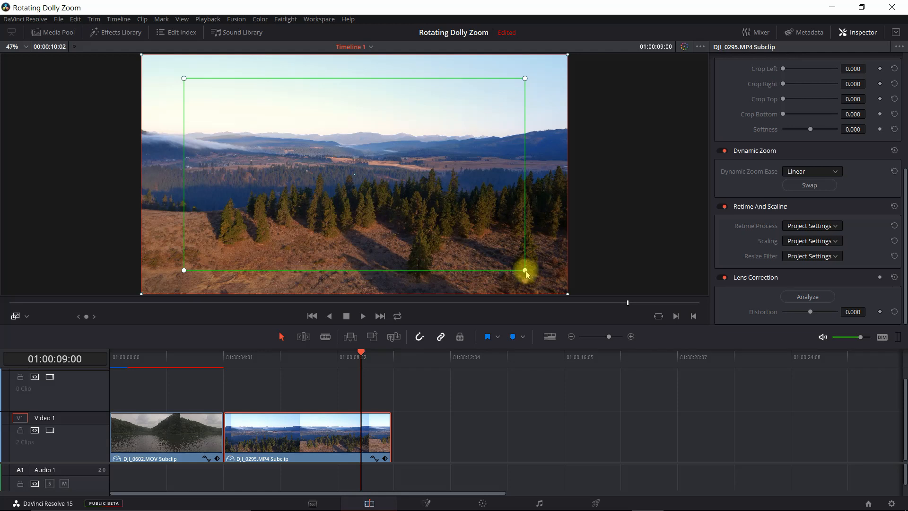
# Step: Shrink the mountain clip's dynamic zoom framing rectangle and swap its start and end framings
pyautogui.moveTo(524, 270); pyautogui.dragTo(491, 251)
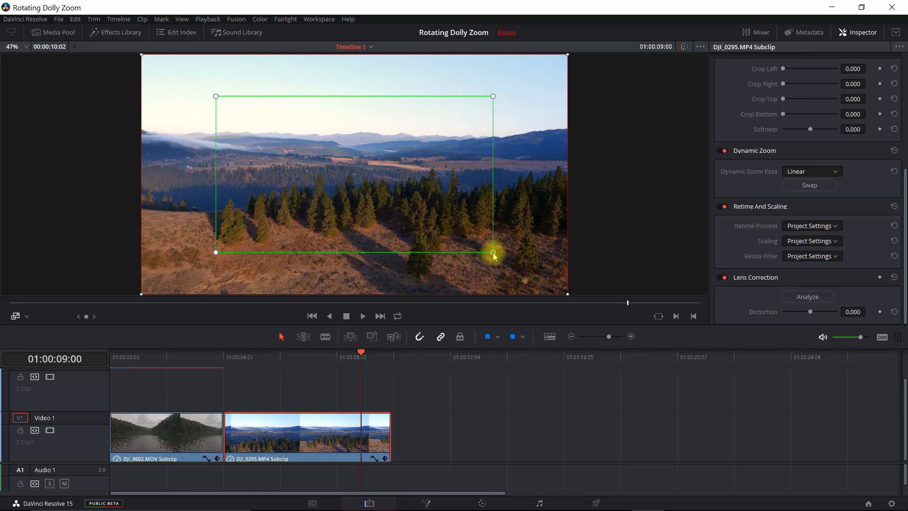
pyautogui.moveTo(491, 254); pyautogui.dragTo(492, 233)
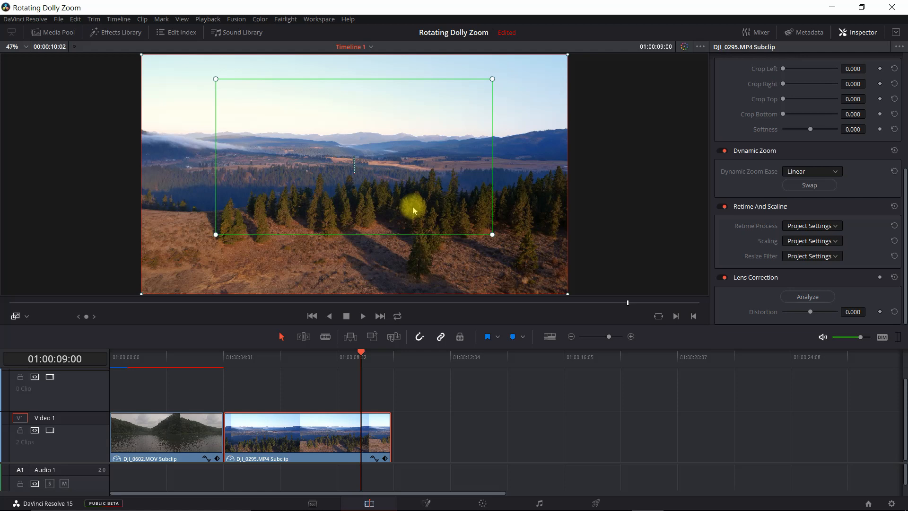
pyautogui.click(808, 185)
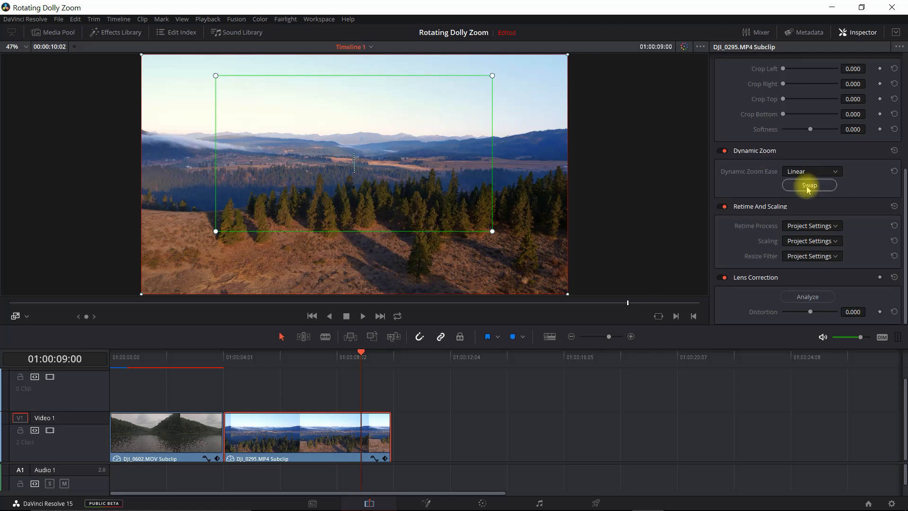
pyautogui.click(808, 184)
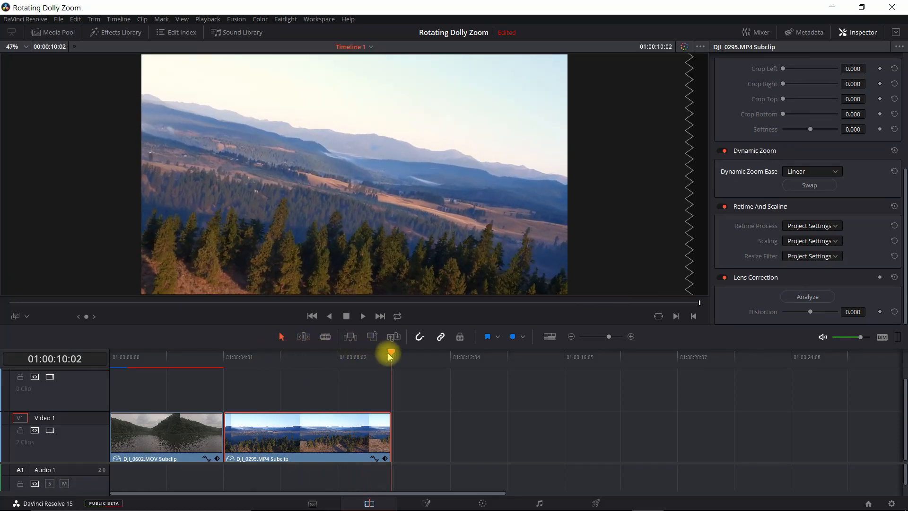
pyautogui.moveTo(389, 355); pyautogui.dragTo(234, 356)
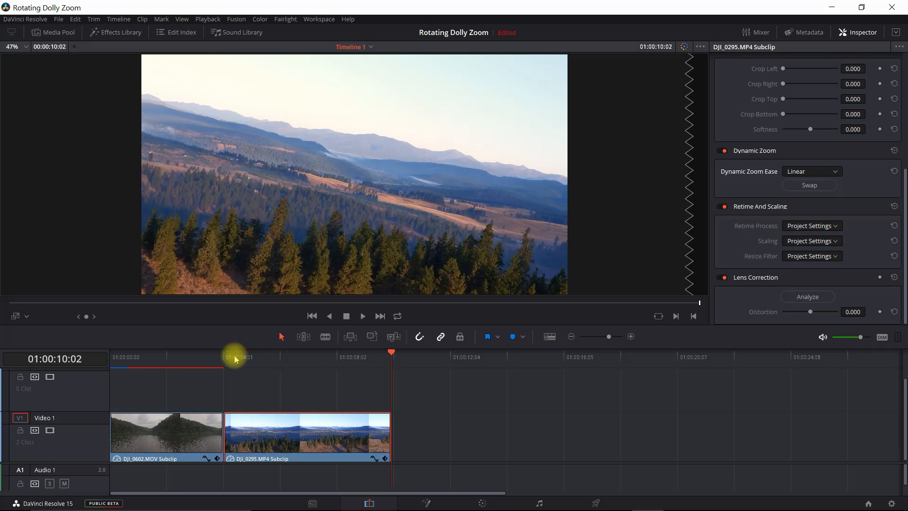